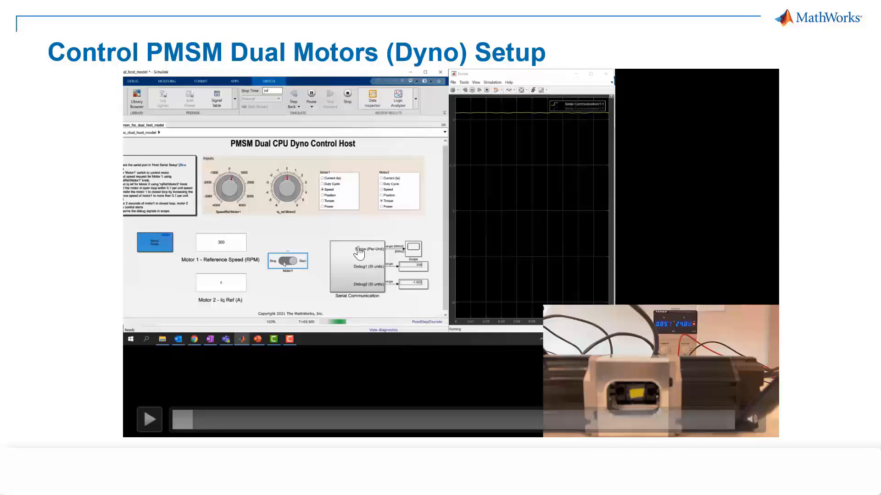
mouse_move(327, 292)
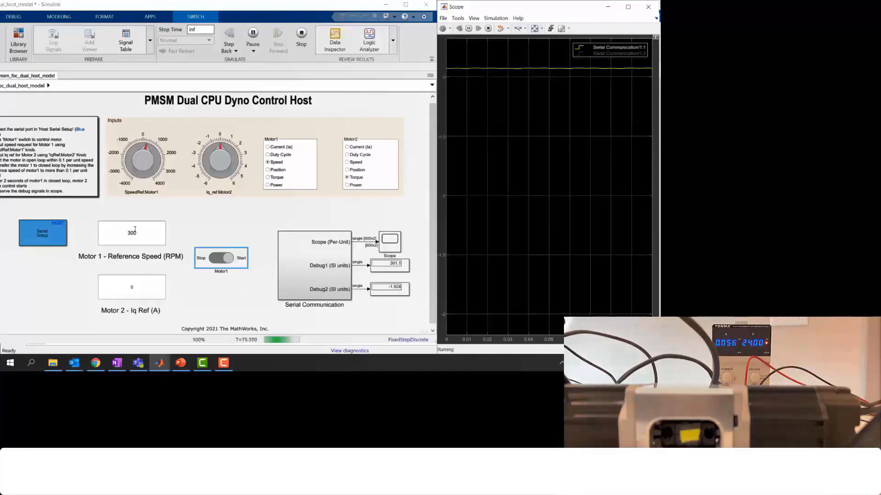
Set the Motor 1 reference speed to 1000 RPM in the running host model.
text(1000)
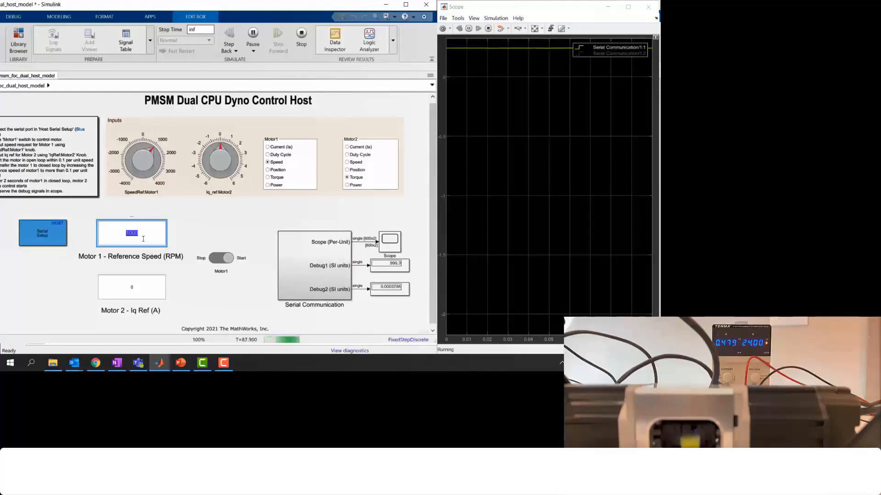
Set the Motor 1 reference speed to 1500 RPM.
text(1500)
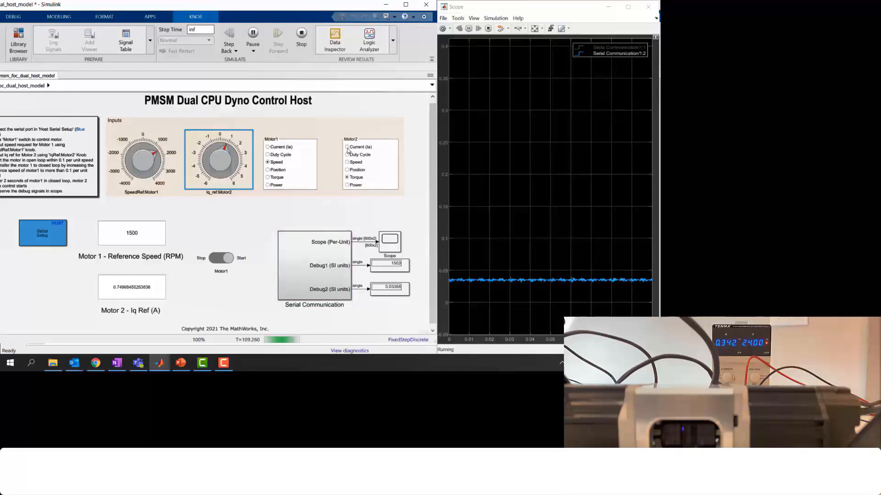
Switch the Motor 2 scope output to Current (Ia) and turn its Iq reference back near zero.
click(346, 147)
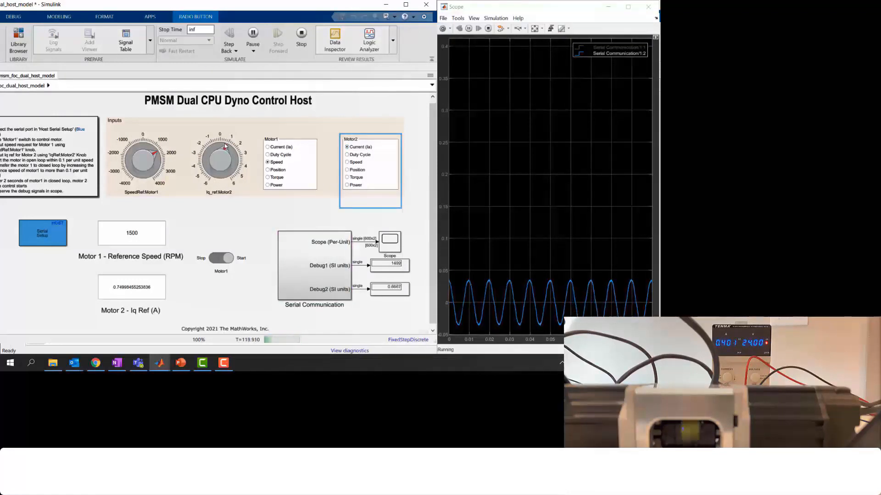
click(219, 158)
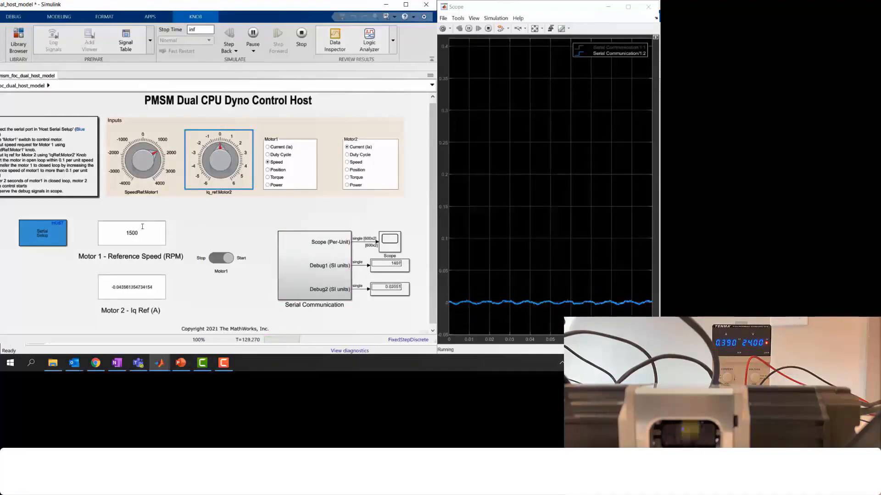
Set the Motor 1 reference speed to 1000 RPM, then switch Motor 1 off.
double_click(131, 232)
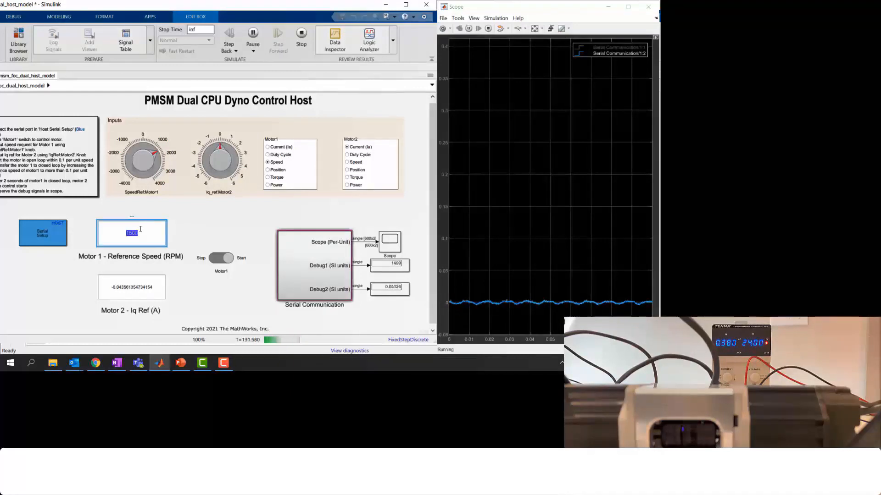
text(1000)
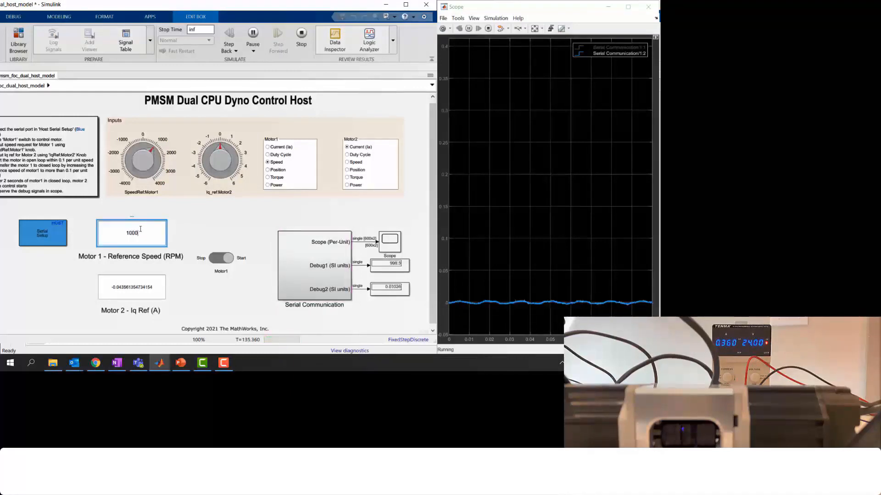
click(218, 257)
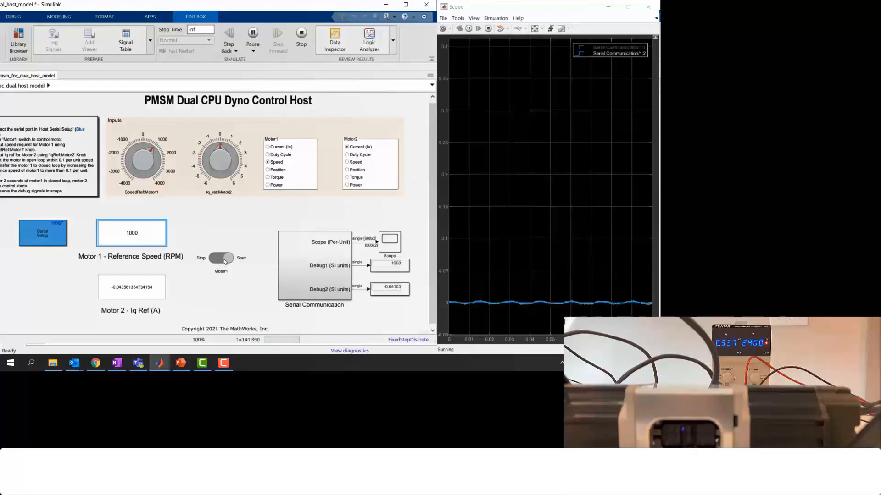
click(221, 258)
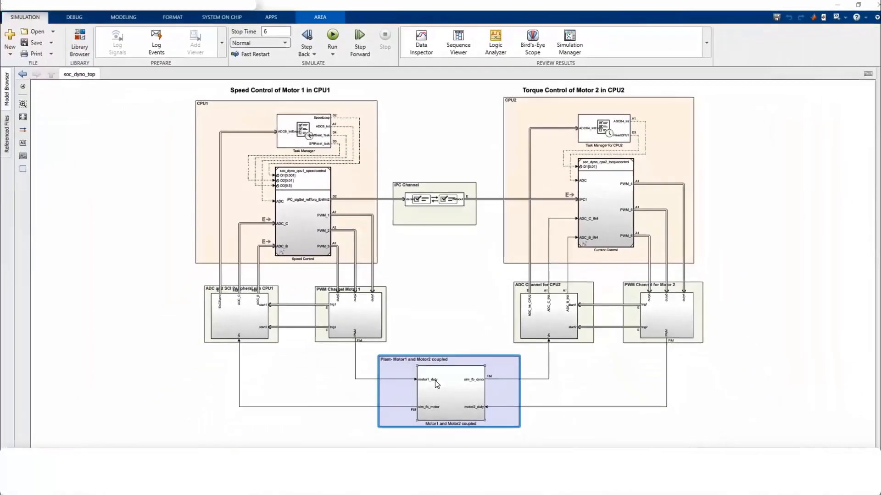
Inspect the Plant subsystem's coupled Motor 1/Motor 2 blocks, coupling note and Motor 2 loading switch, then return to the top model.
double_click(449, 392)
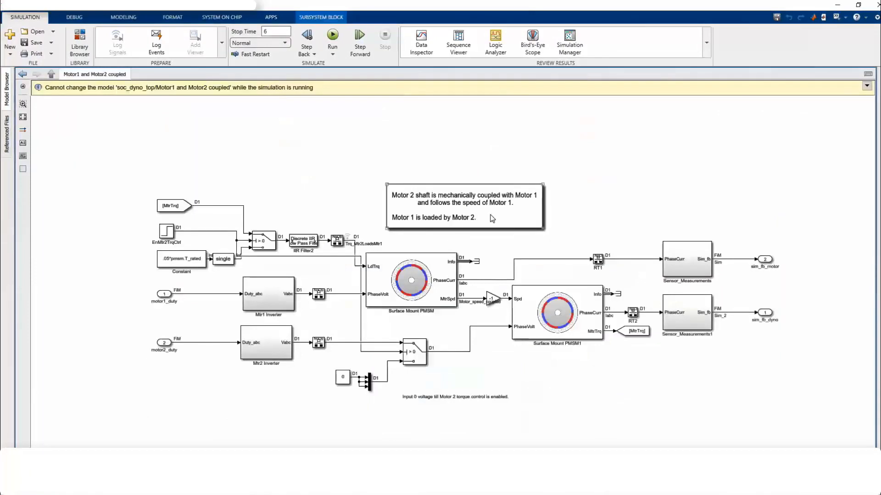
click(464, 206)
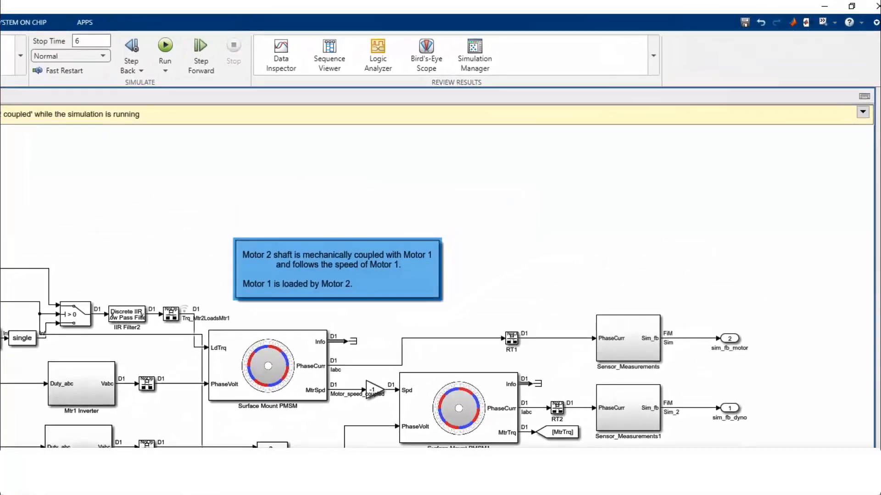
mouse_move(73, 315)
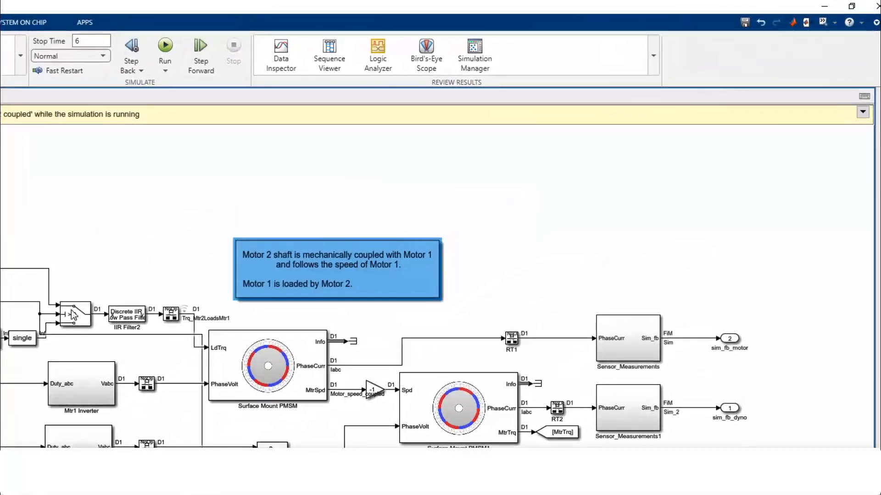
click(459, 408)
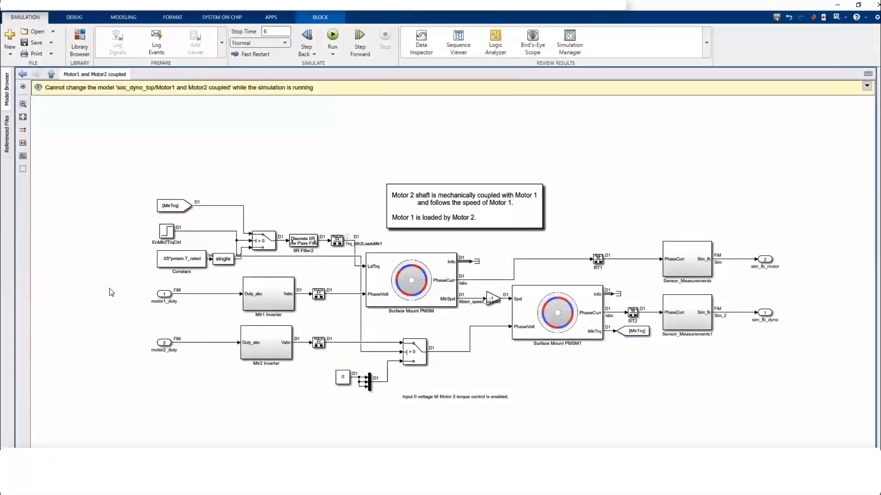
drag(106, 289, 194, 359)
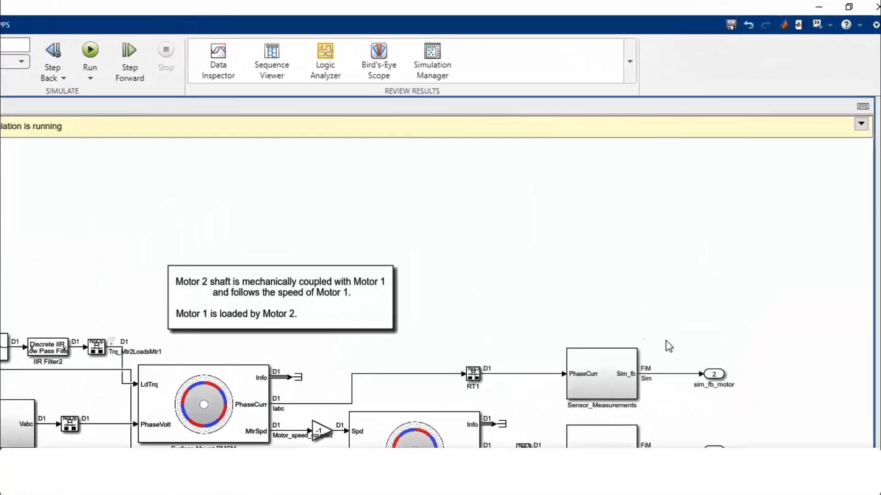
click(714, 376)
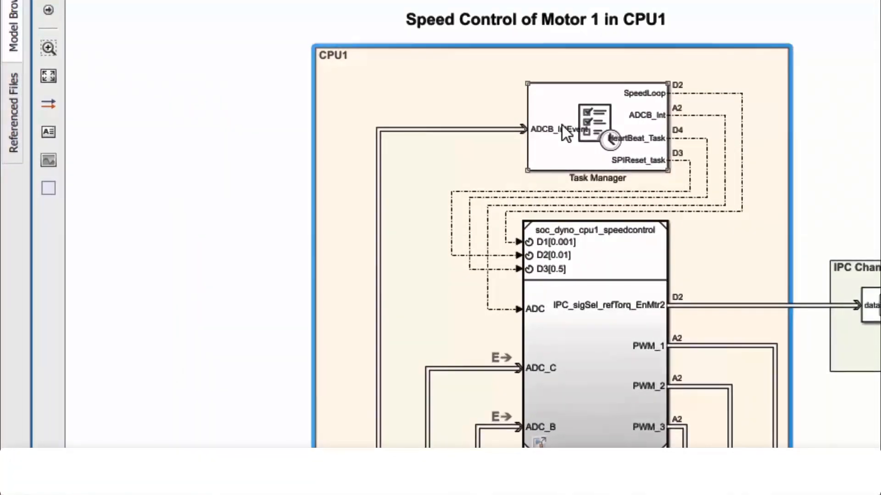
Point out the CPU1 Task Manager next to the Motor 1 Speed Control subsystem.
click(553, 129)
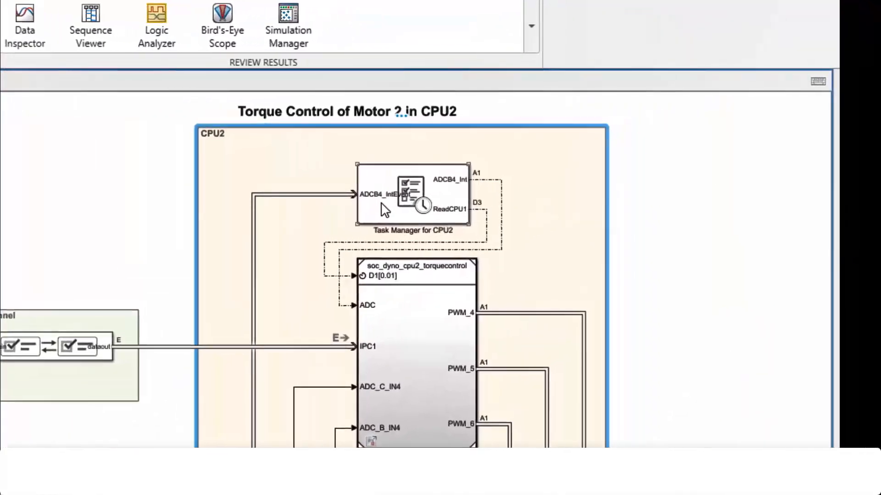
Point out the CPU2 Task Manager next to the Motor 2 Torque Control subsystem.
click(412, 194)
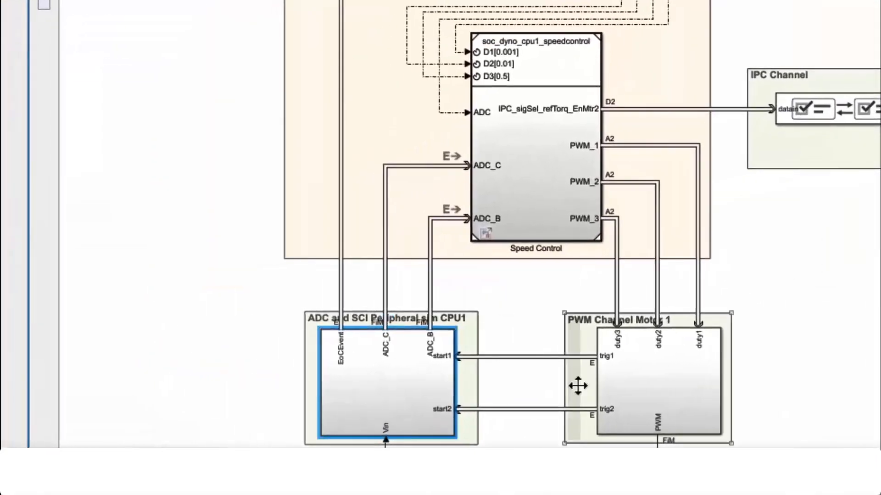
Select the CPU1 ADC peripheral block while fitting the whole dual-CPU model in view.
click(659, 382)
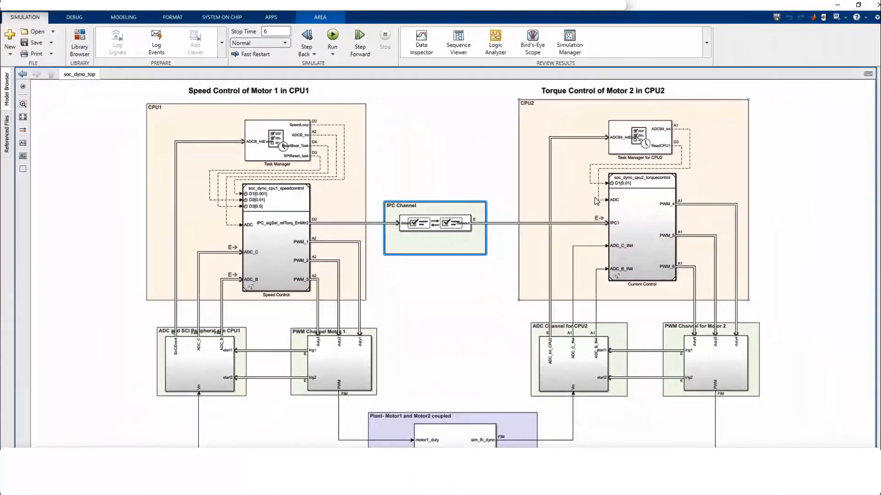
Show the soc_dyno_top run's Mtr1_Speed reference, hardware and simulation feedback plots in Data Inspector.
click(421, 42)
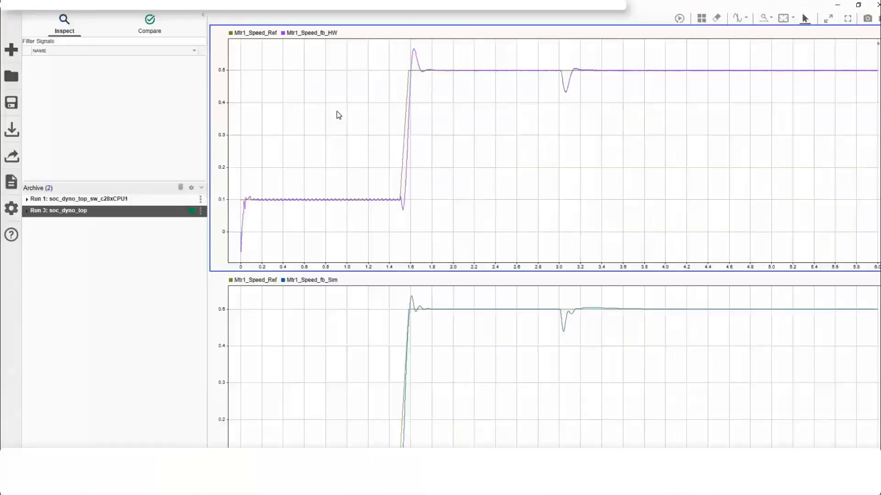
mouse_move(138, 149)
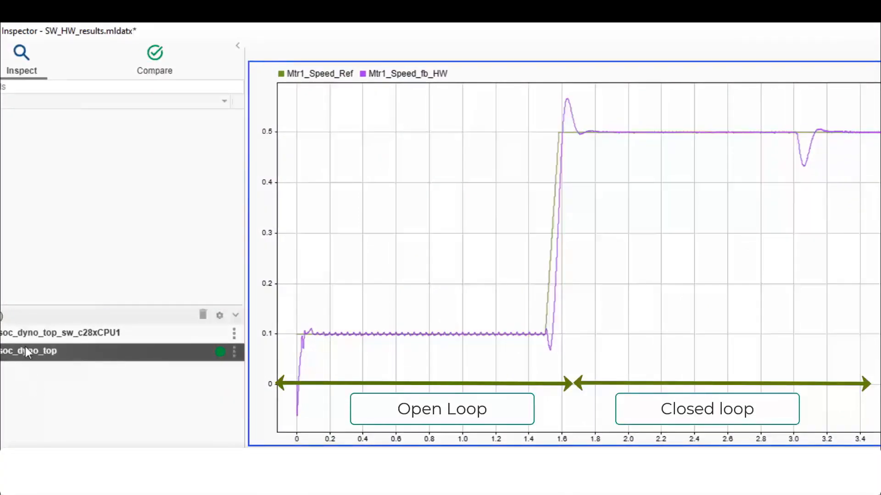
mouse_move(302, 58)
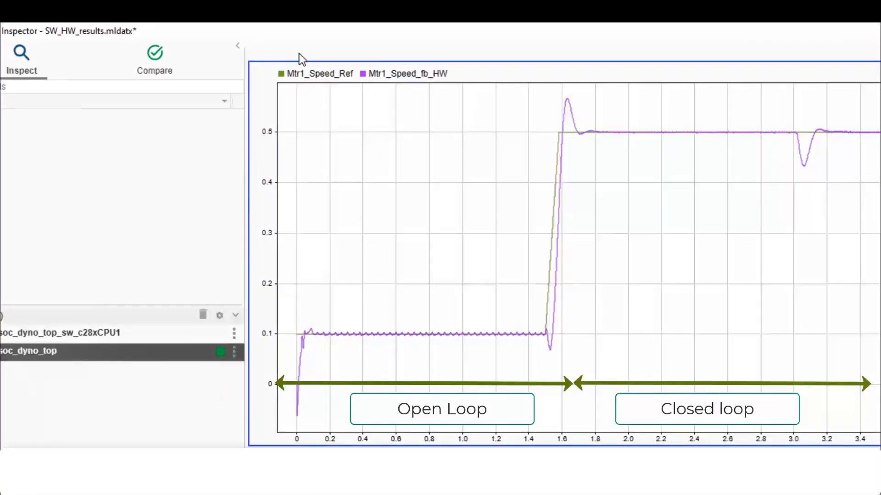
mouse_move(360, 37)
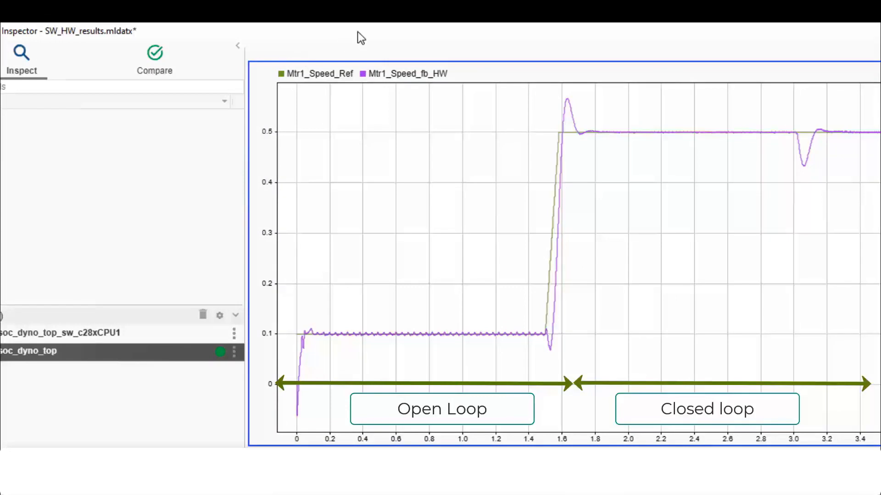
mouse_move(337, 58)
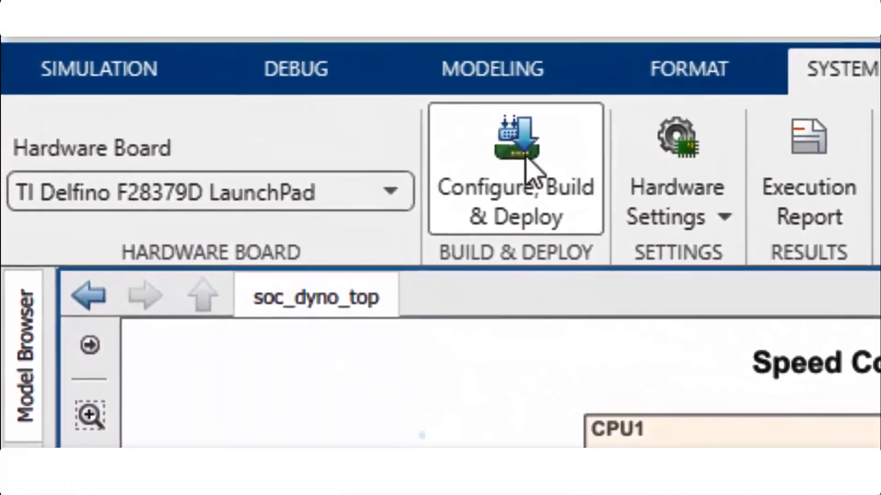
Run Configure, Build & Deploy for the TI Delfino F28379D LaunchPad.
click(513, 171)
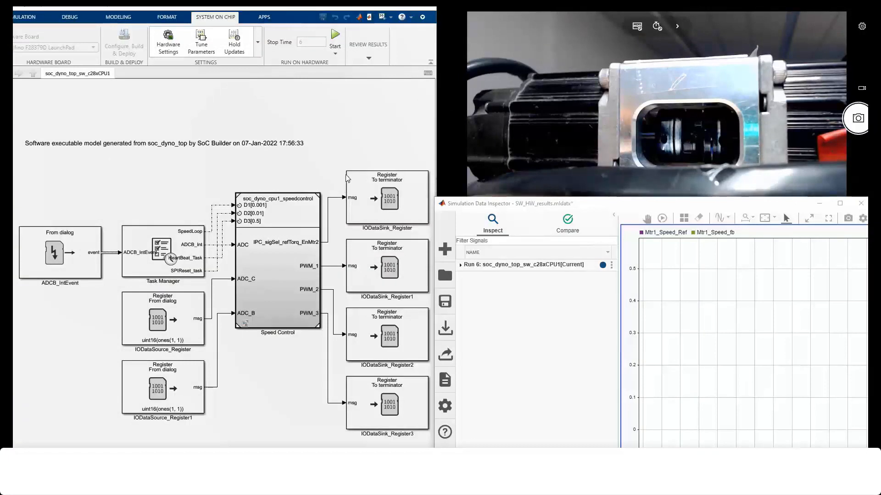
mouse_move(344, 83)
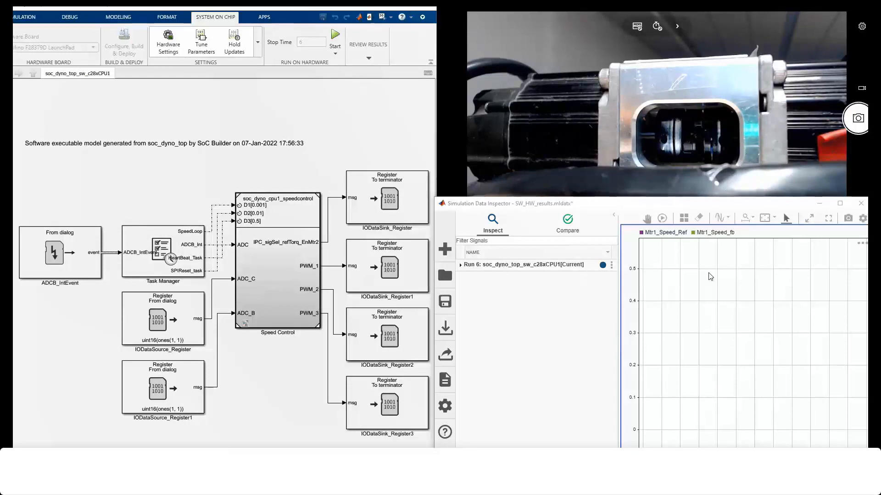
Start the soc_dyno_top_sw_c28xCPU1 executable on hardware so Motor 1 speed streams to the Data Inspector.
click(335, 37)
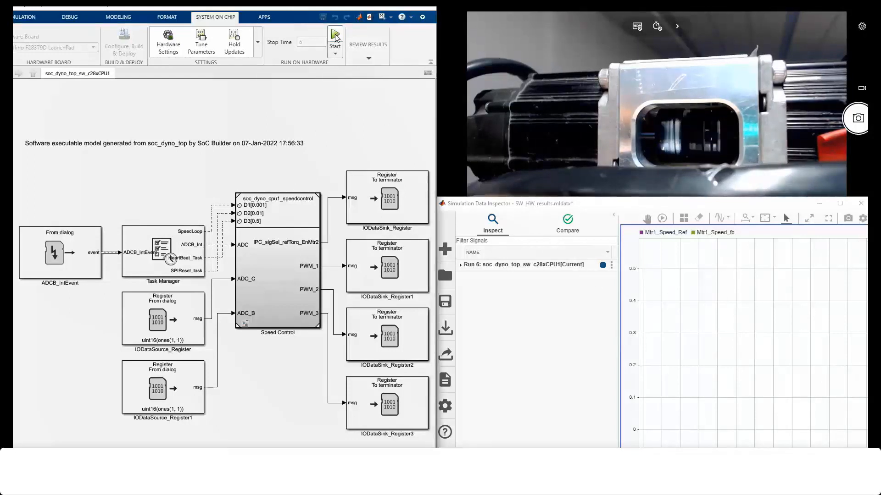
click(334, 35)
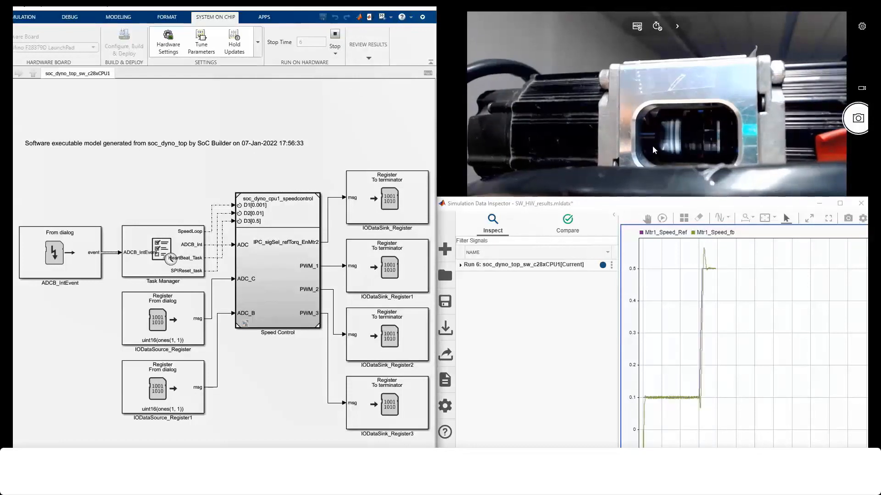